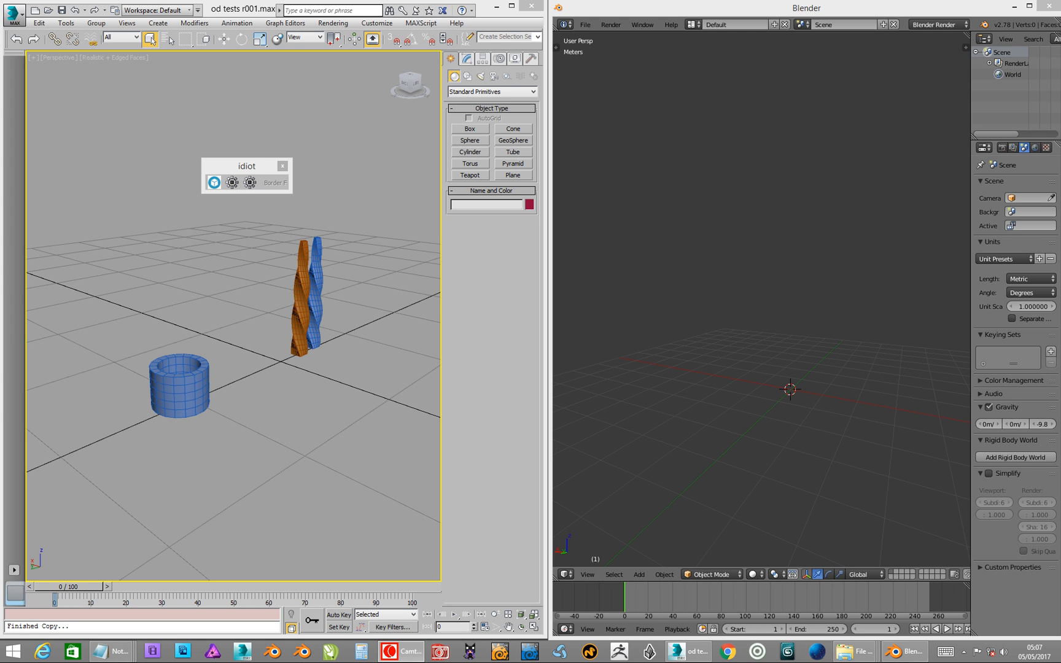
pyautogui.moveTo(831, 438)
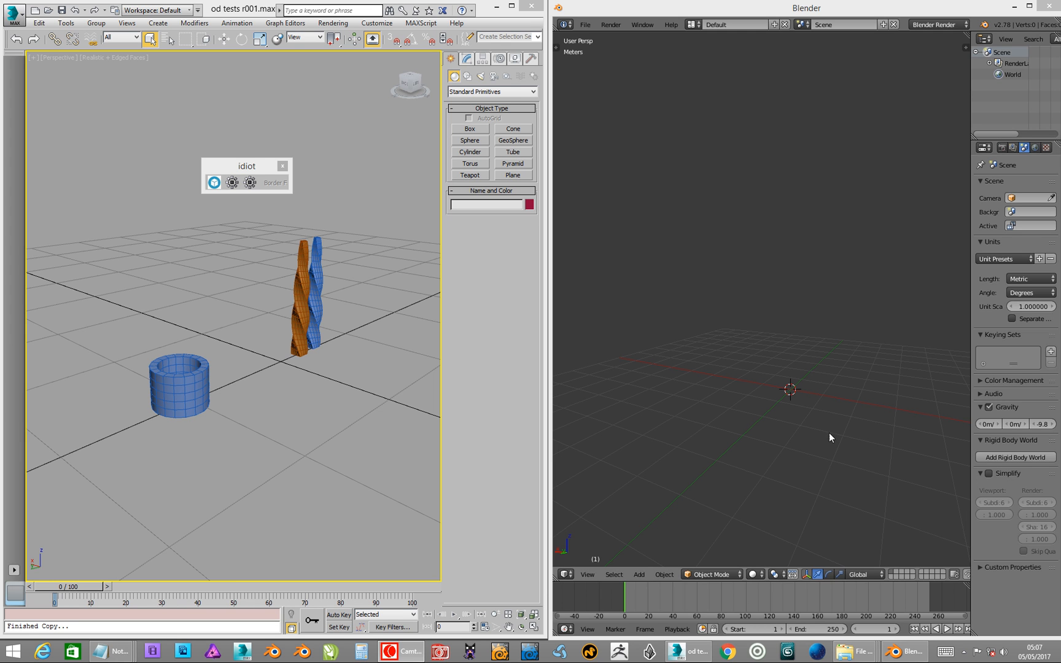
# Show the 3D View object commands list with Copy To External and Paste From External.
pyautogui.click(664, 574)
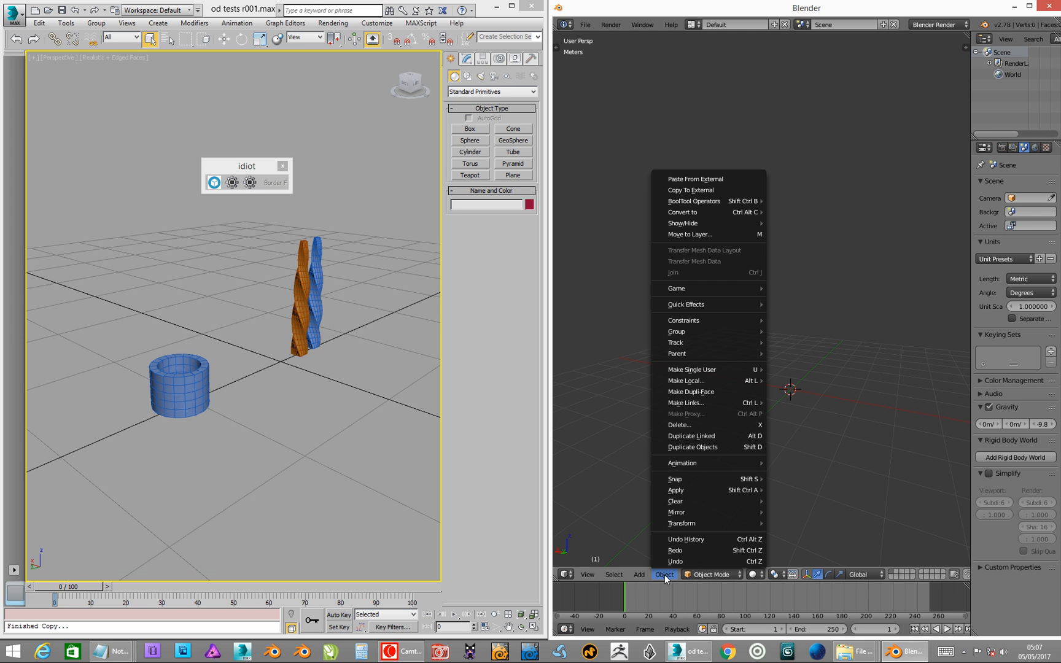
pyautogui.moveTo(670, 583)
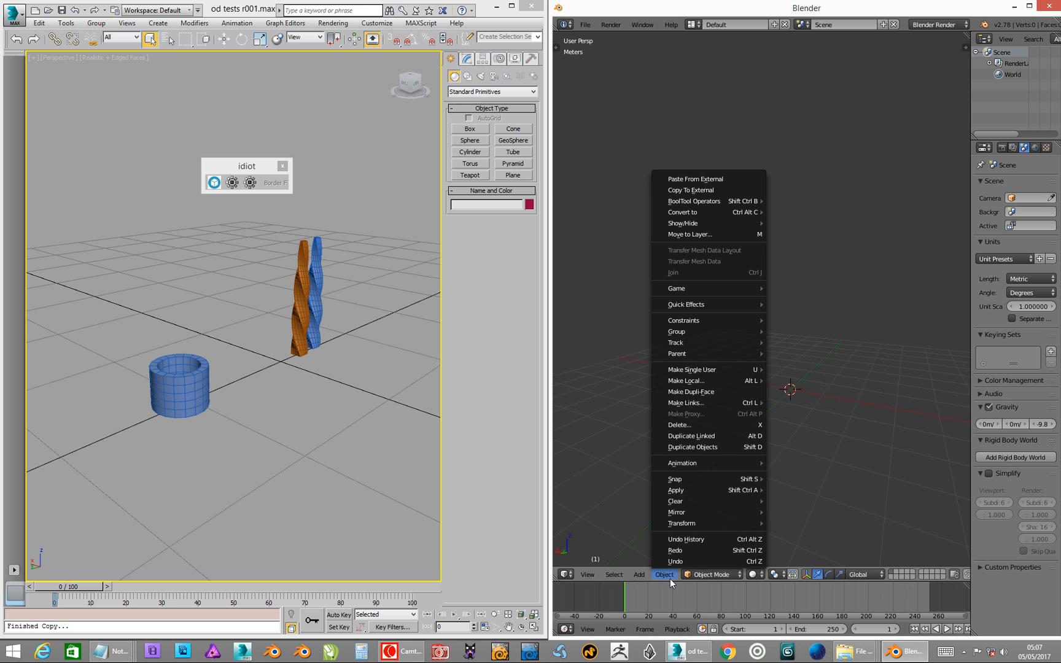
pyautogui.click(664, 575)
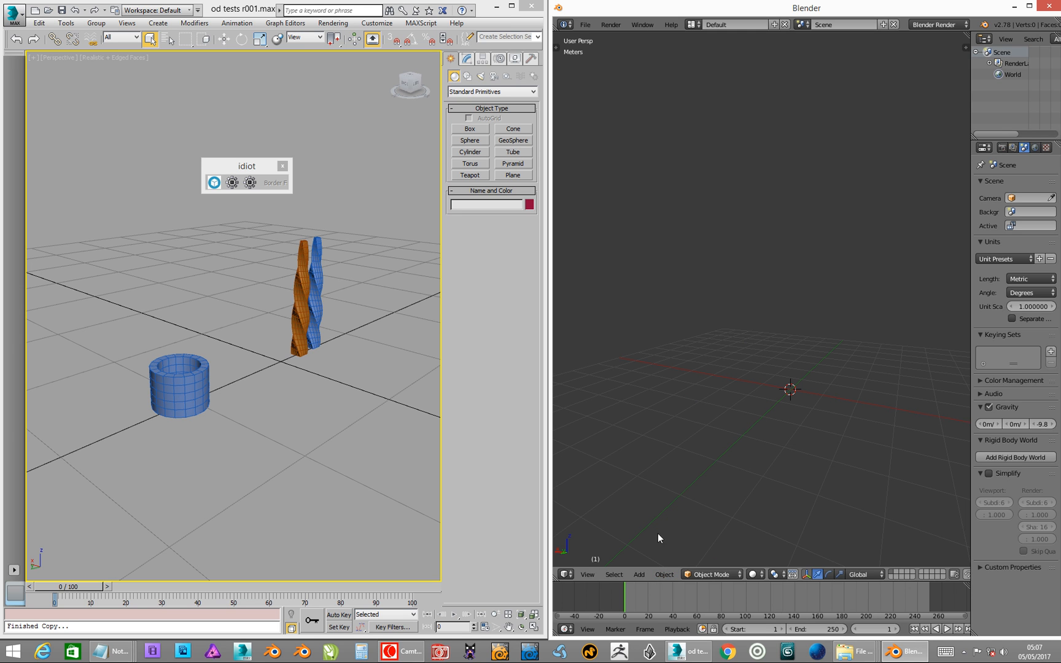
pyautogui.click(664, 574)
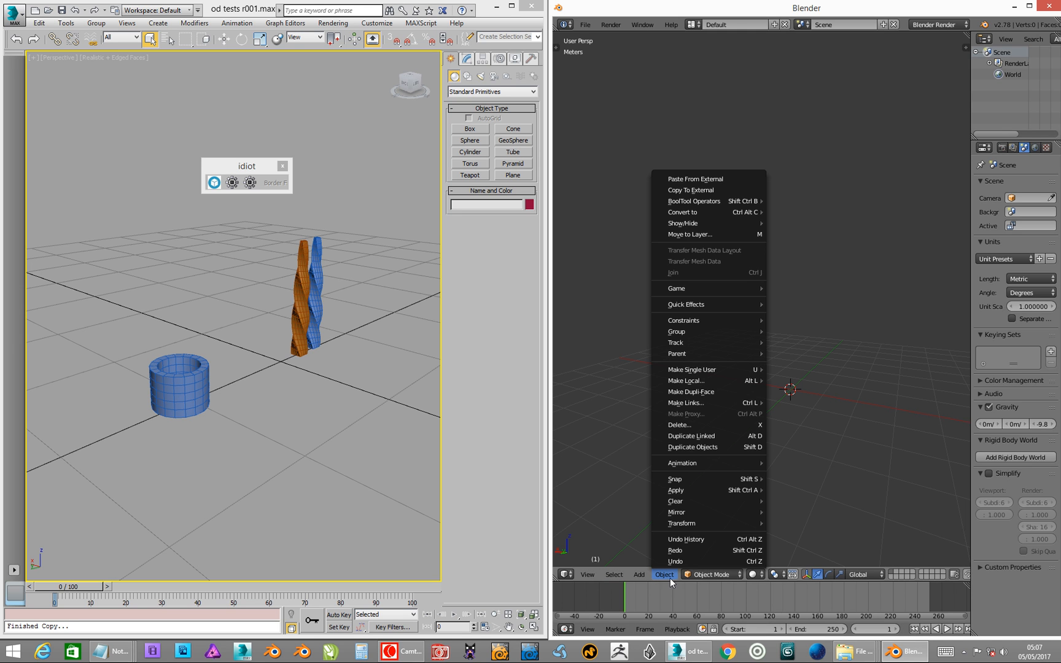
pyautogui.moveTo(691, 191)
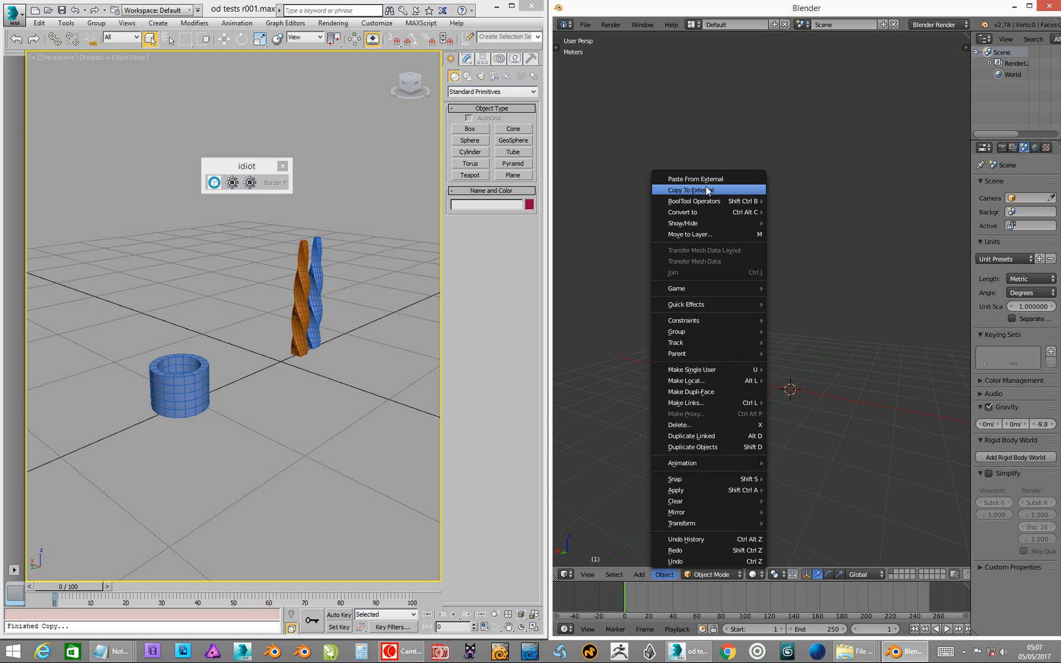
pyautogui.moveTo(691, 178)
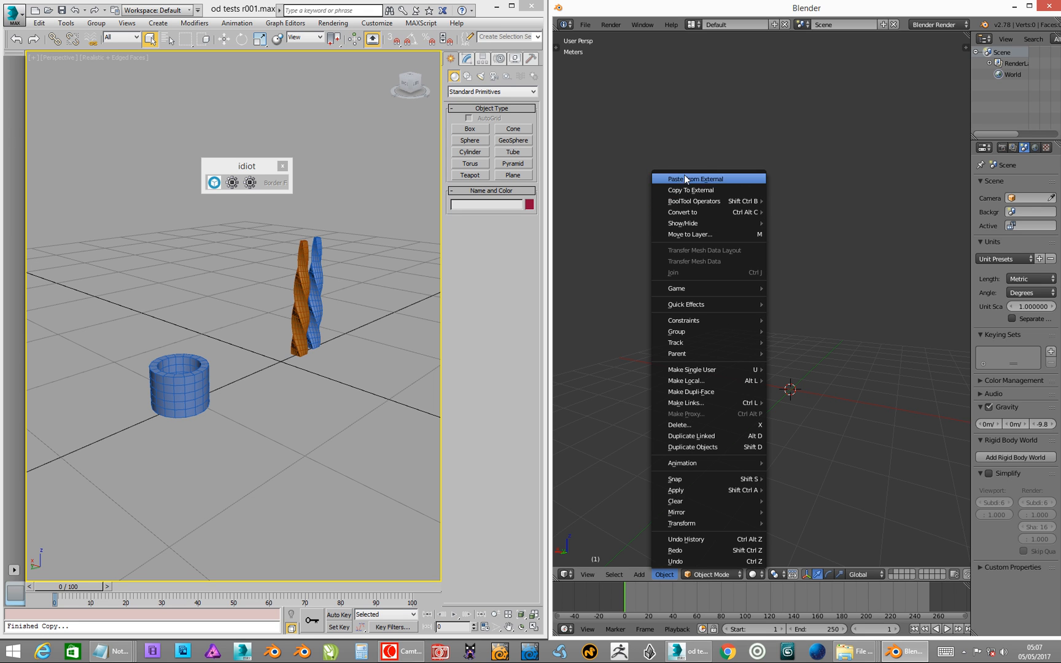
pyautogui.moveTo(688, 187)
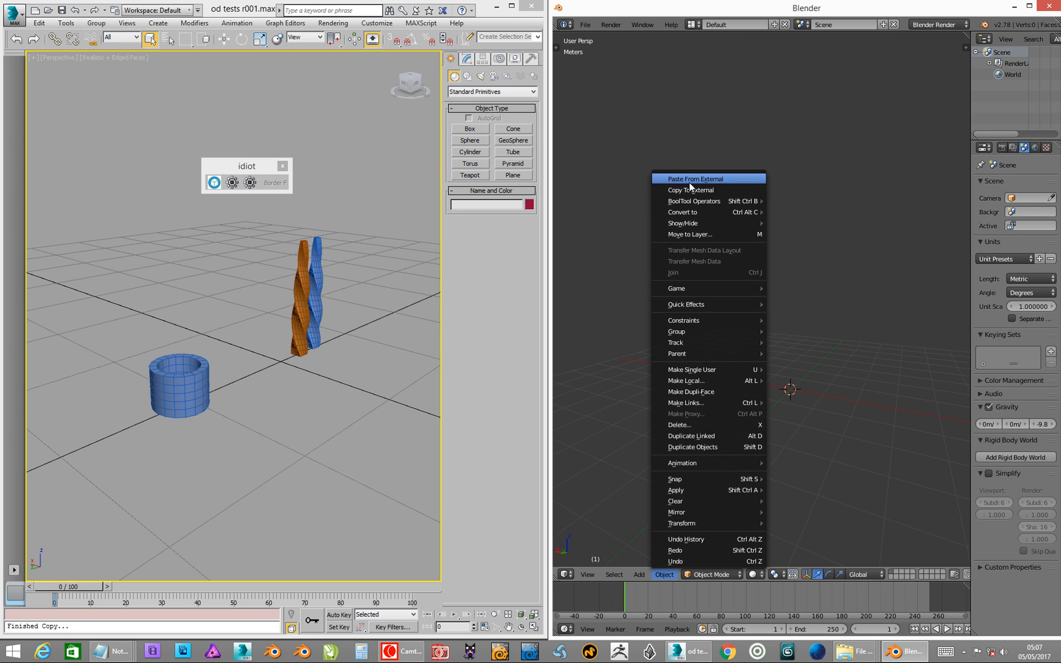
pyautogui.moveTo(724, 280)
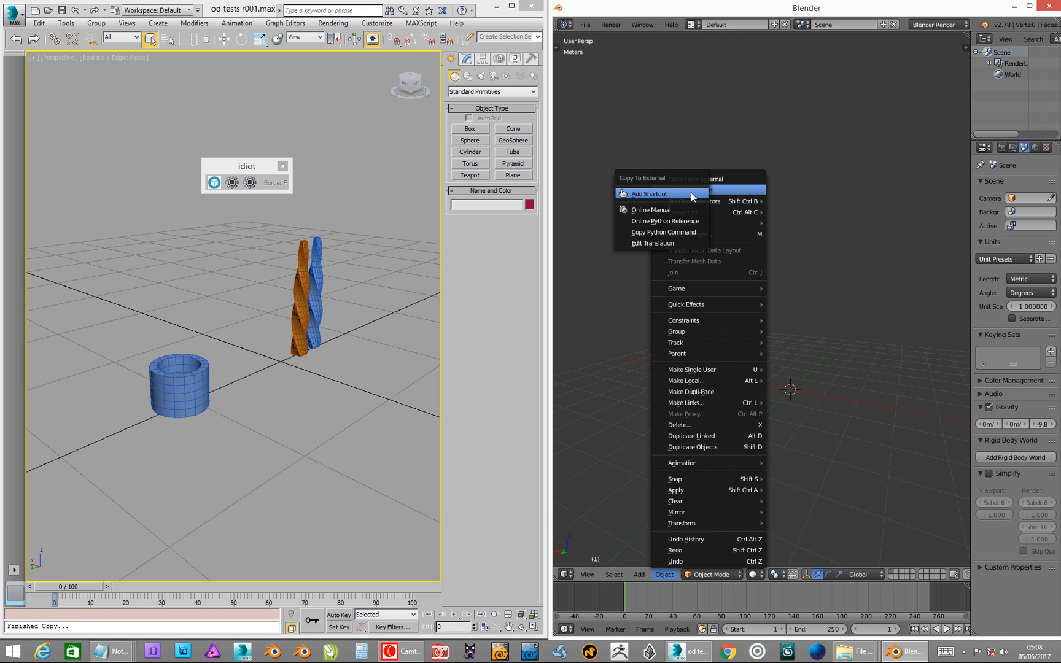
# Assign Alt+C as the shortcut for Copy To External and bring up shortcut options for Paste From External.
pyautogui.click(649, 194)
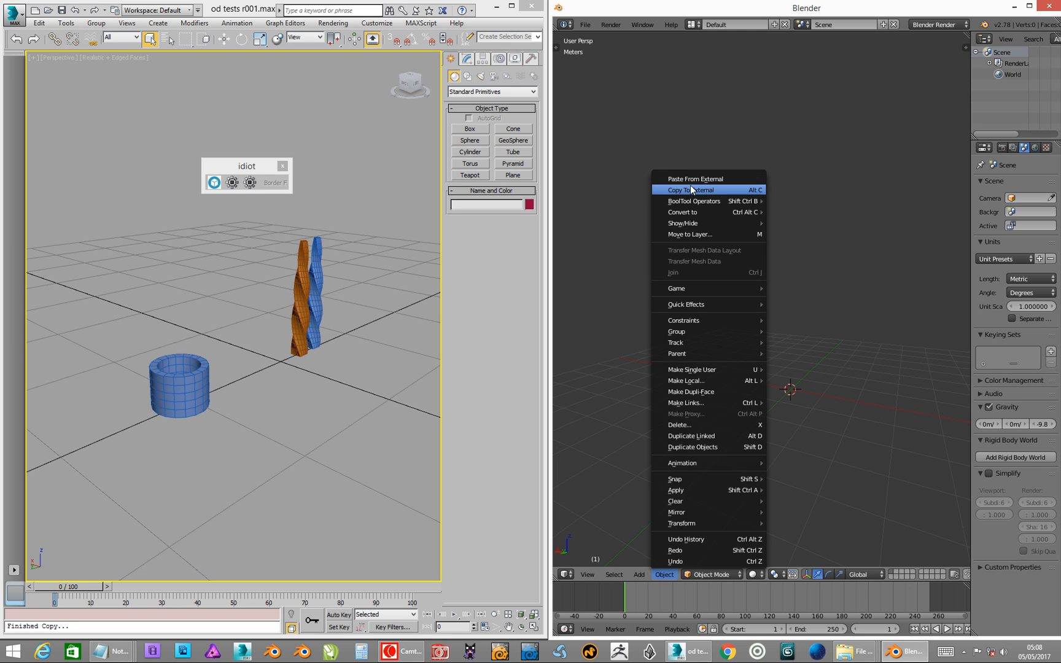
pyautogui.moveTo(686, 179)
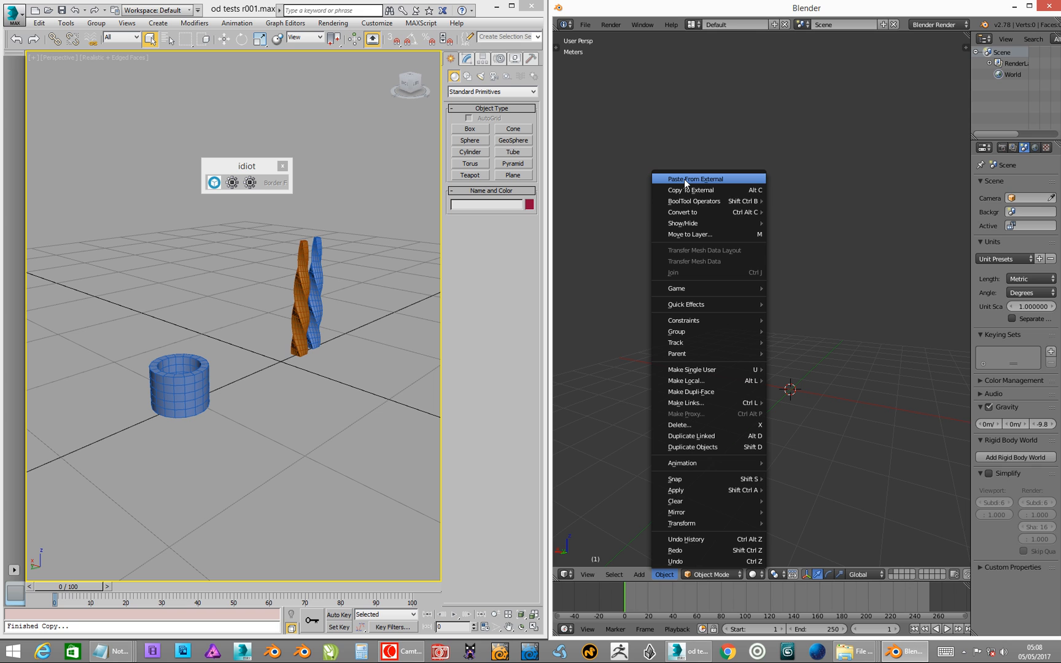
pyautogui.rightClick(690, 179)
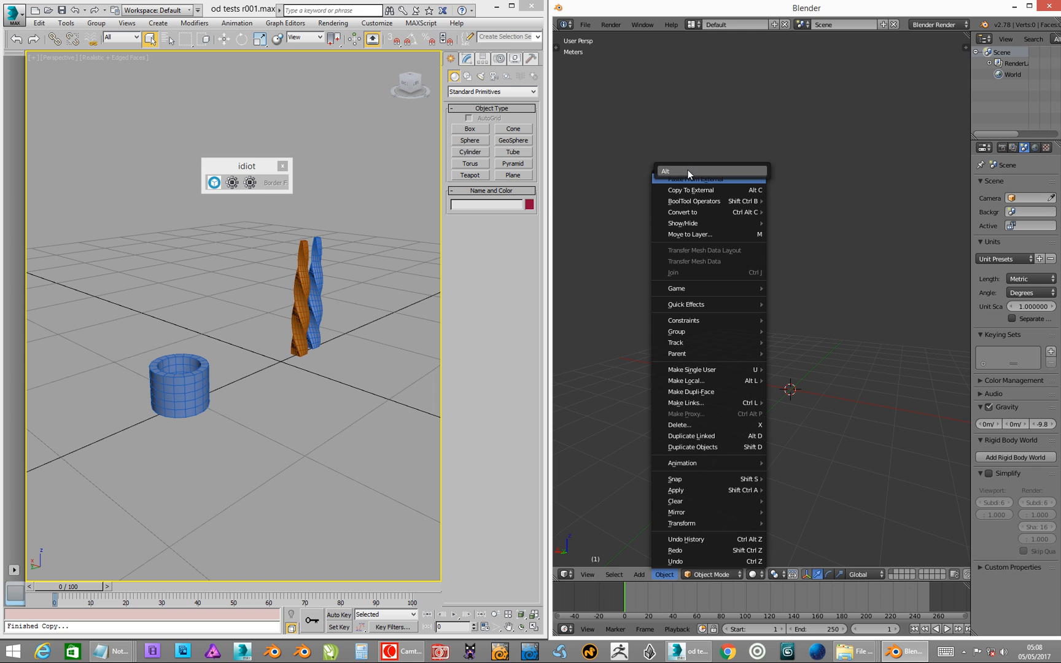
pyautogui.click(768, 134)
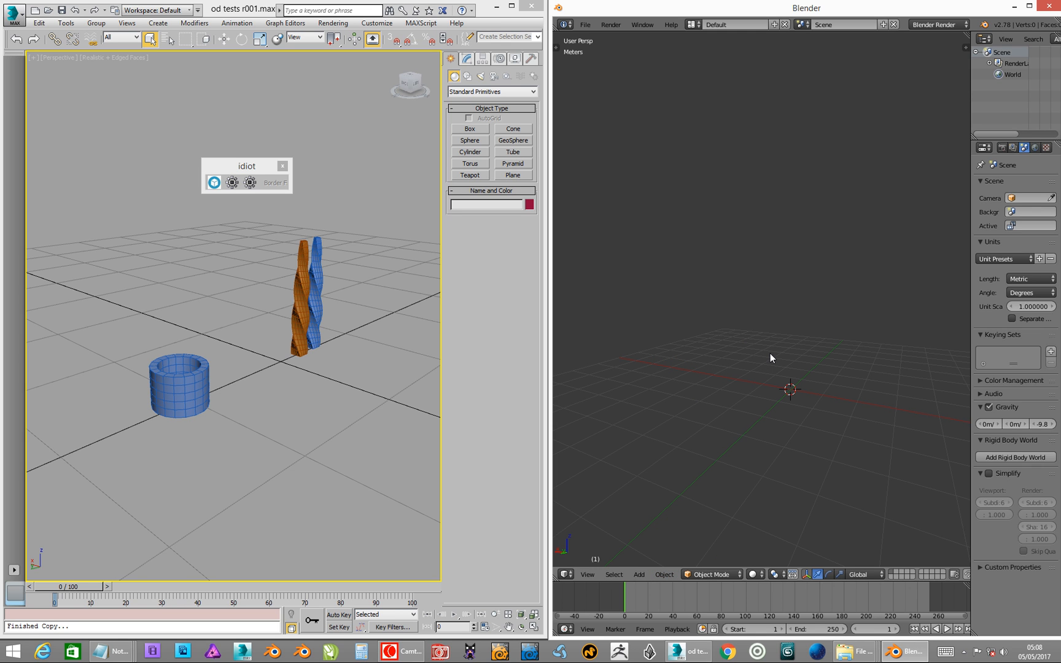
pyautogui.moveTo(759, 411)
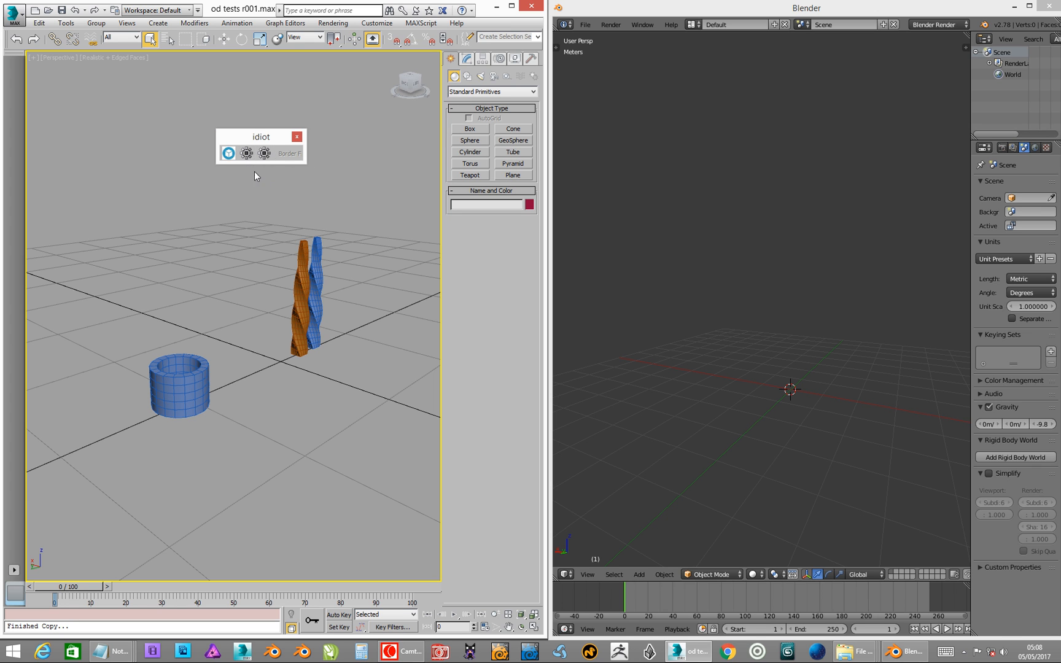
pyautogui.moveTo(247, 153)
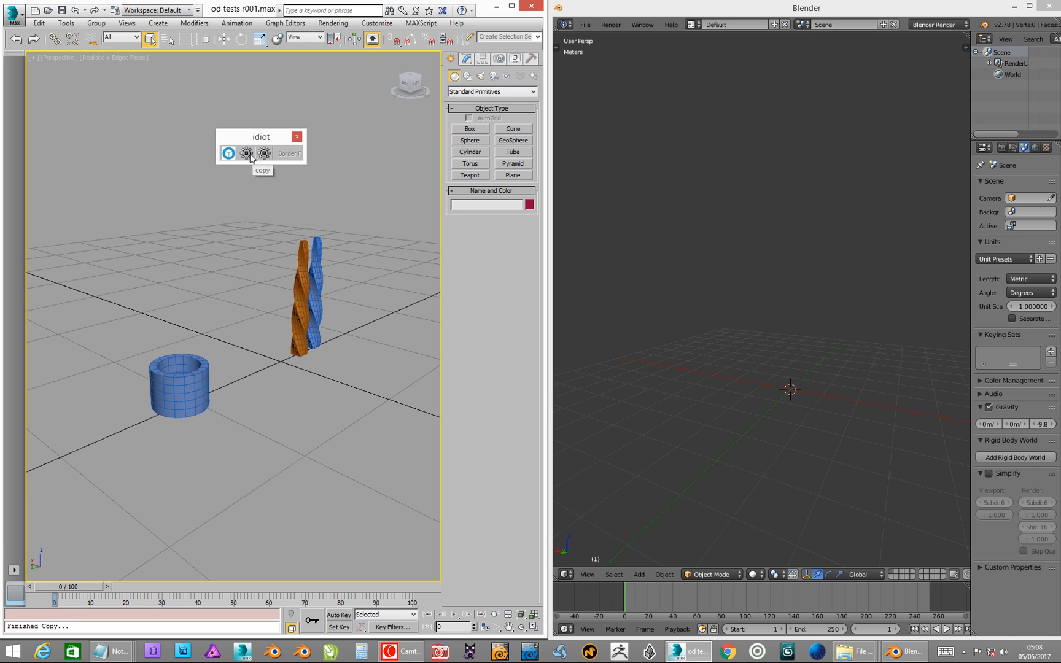
pyautogui.moveTo(246, 177)
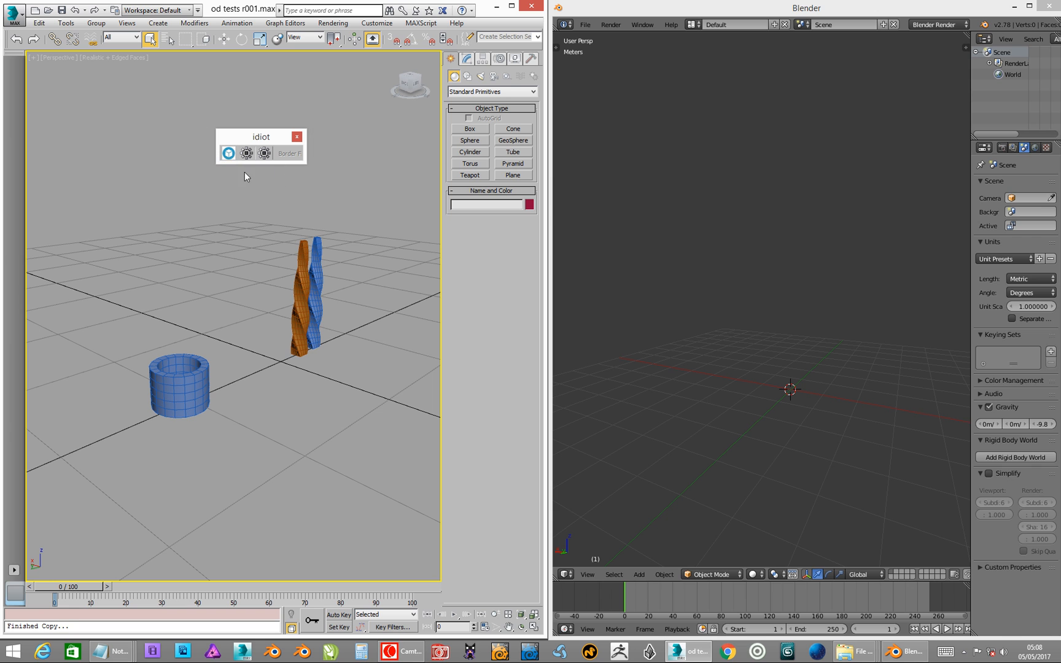
pyautogui.moveTo(309, 283)
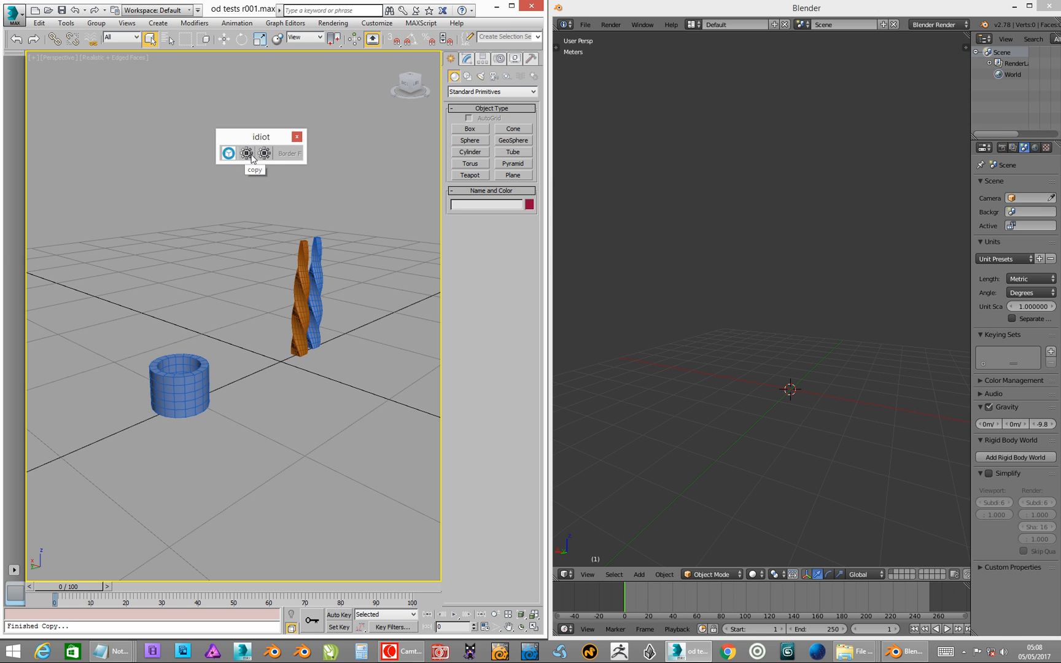
pyautogui.moveTo(264, 153)
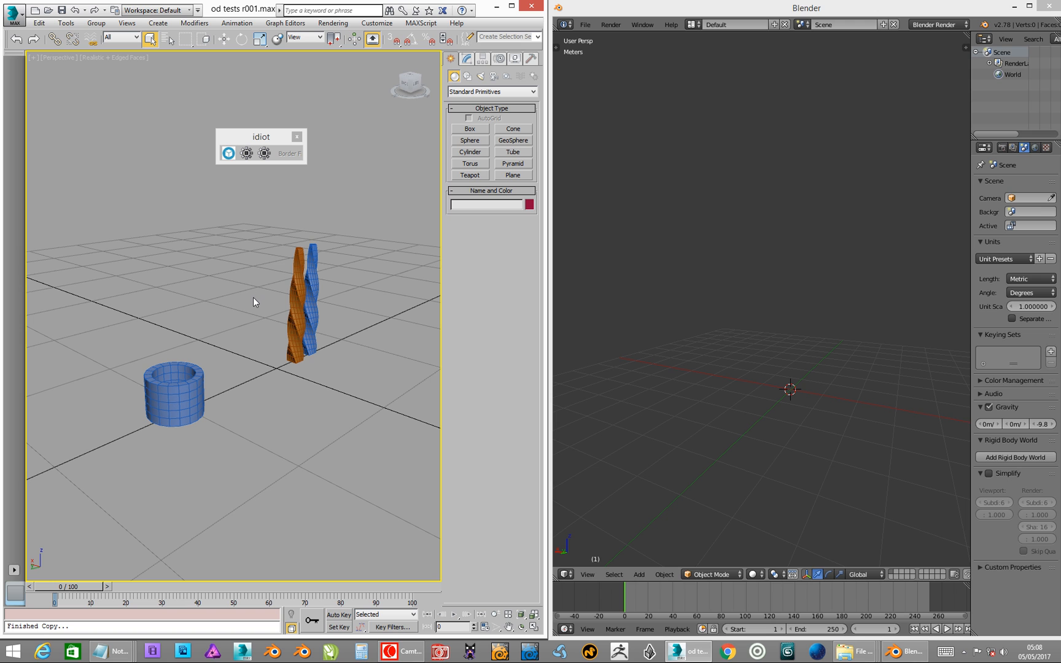
pyautogui.moveTo(248, 317)
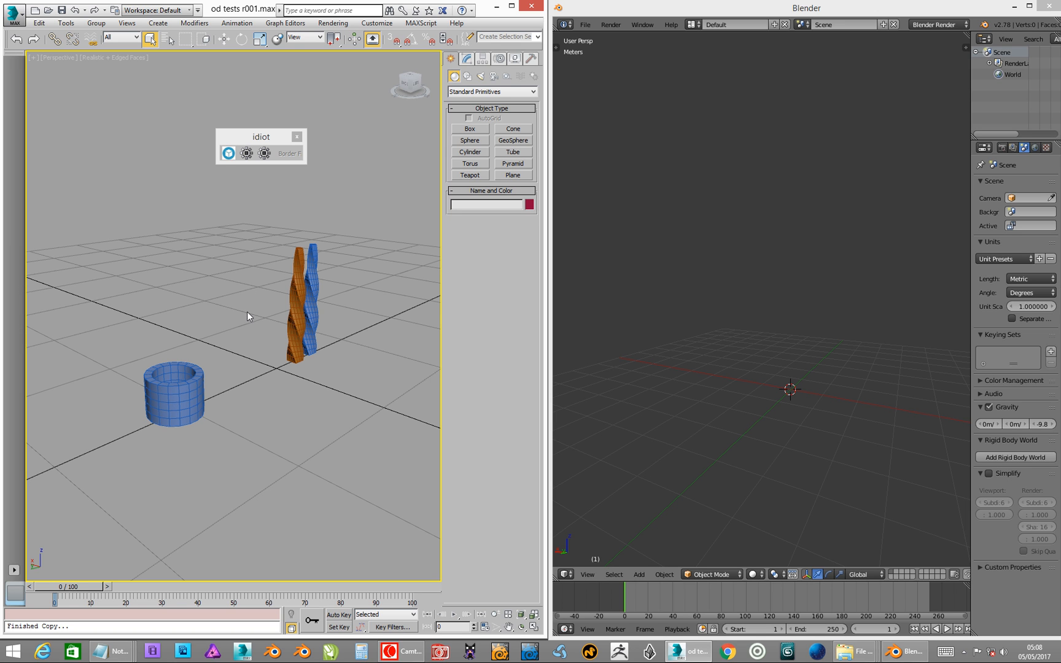
pyautogui.moveTo(253, 324)
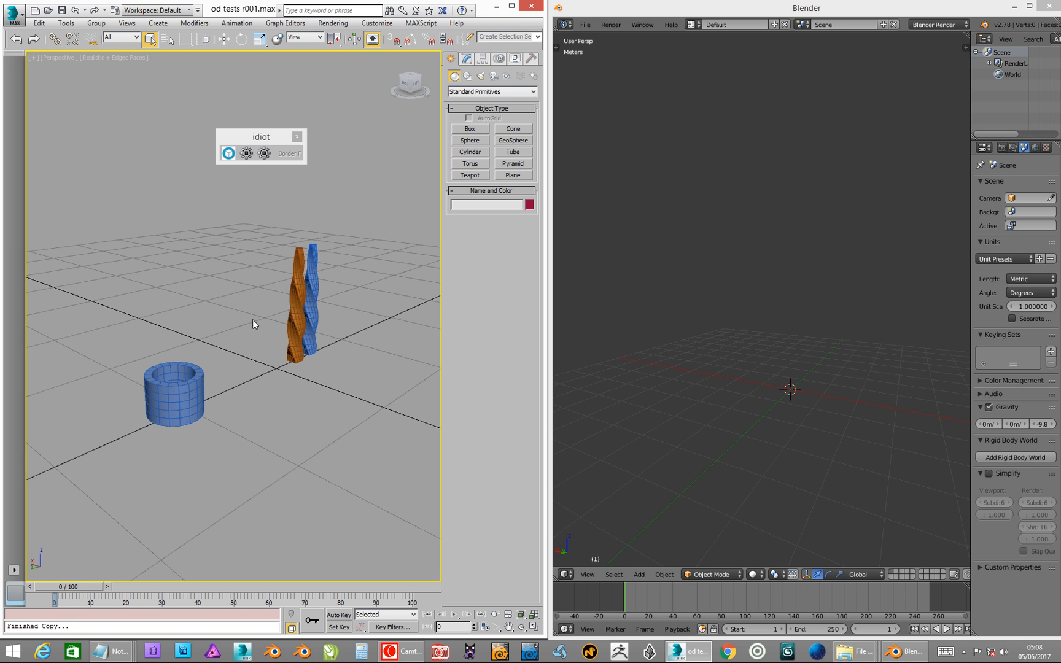
pyautogui.moveTo(491, 200)
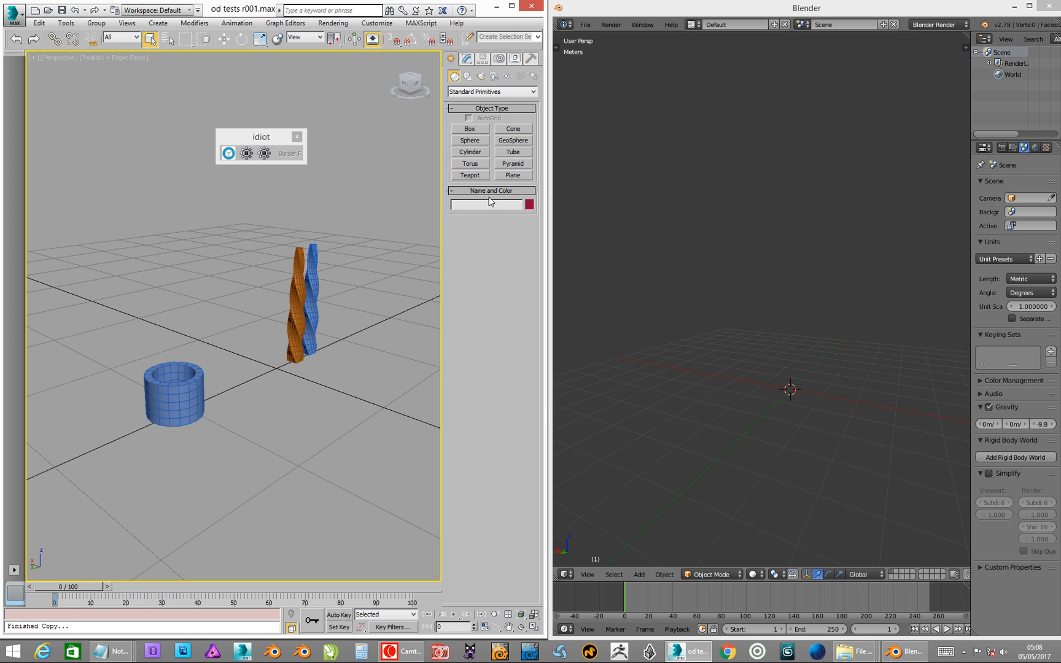
# Create a teapot primitive and convert it to an Editable Mesh.
pyautogui.click(470, 176)
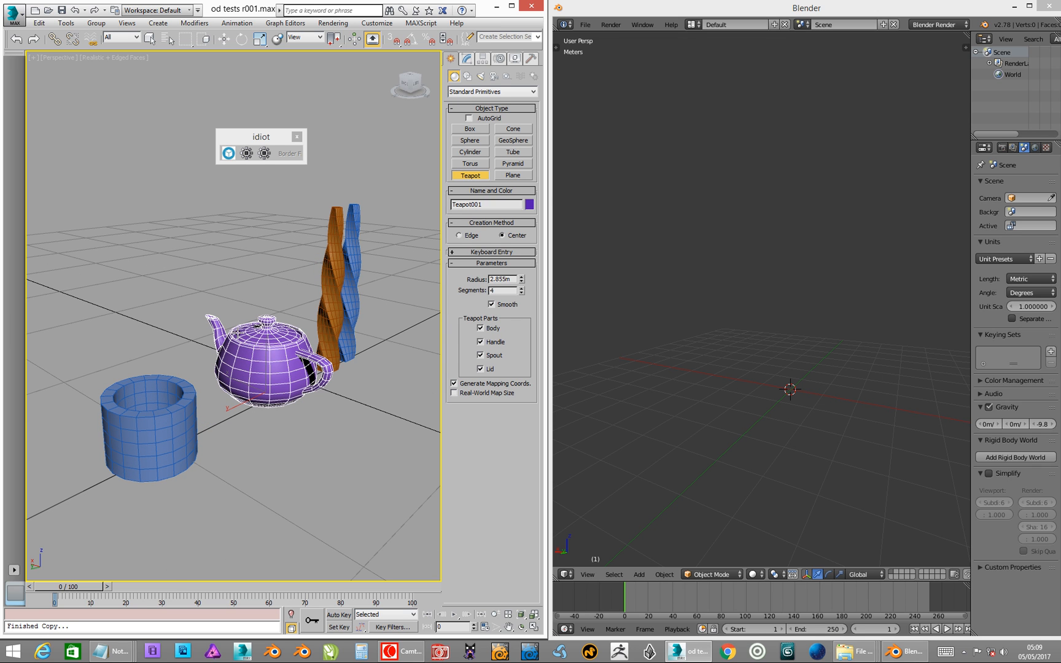
pyautogui.moveTo(302, 265)
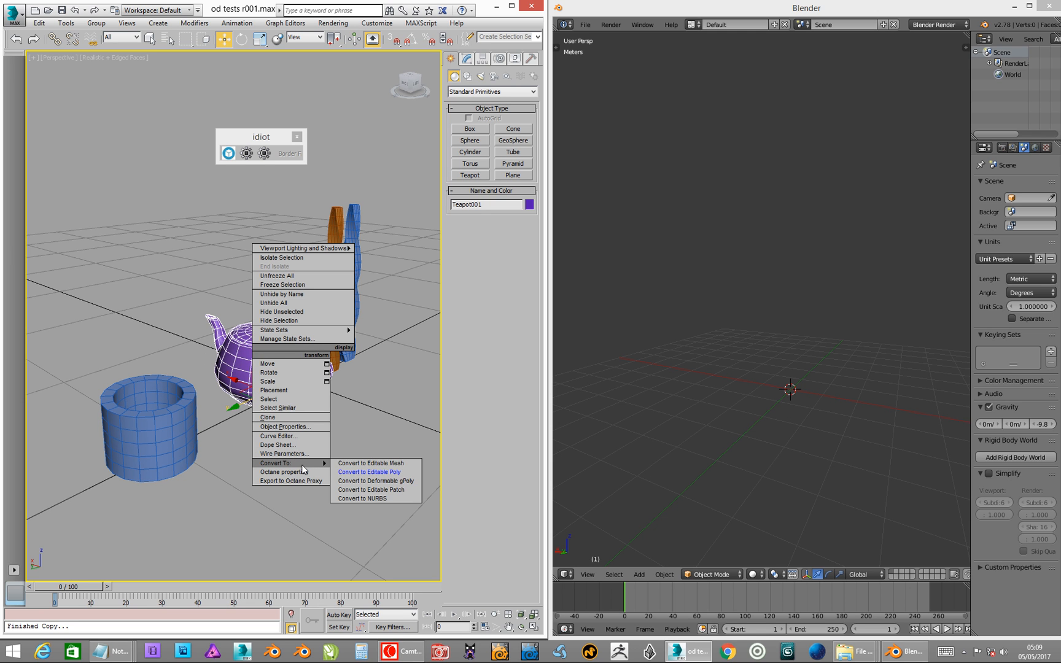
pyautogui.moveTo(371, 463)
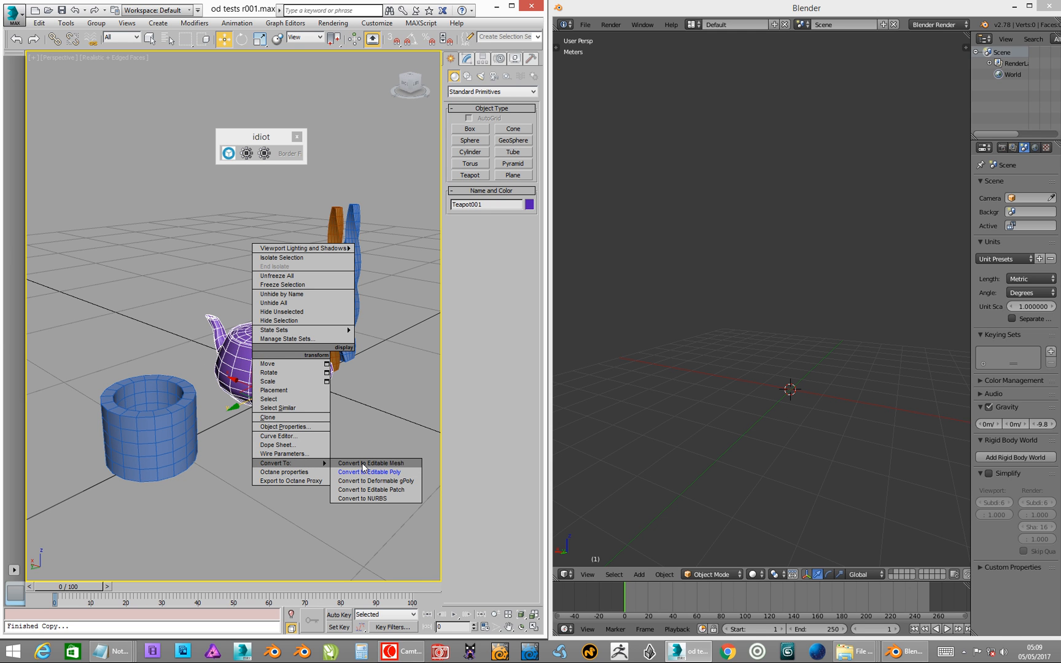
pyautogui.click(371, 463)
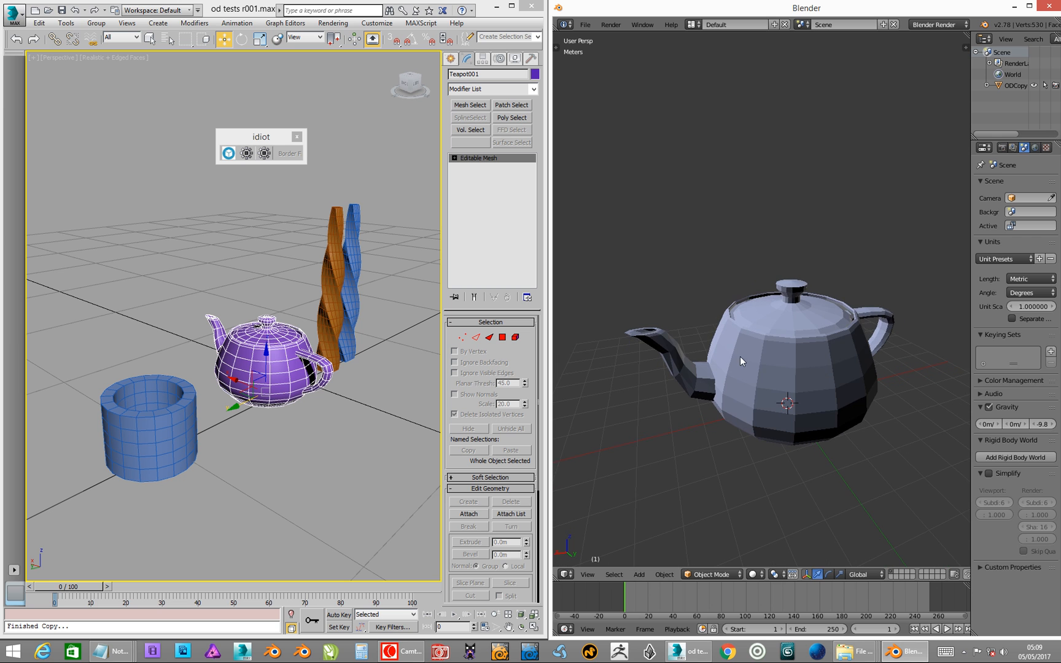
# Select the pasted teapot ODCopy as the active object.
pyautogui.click(756, 370)
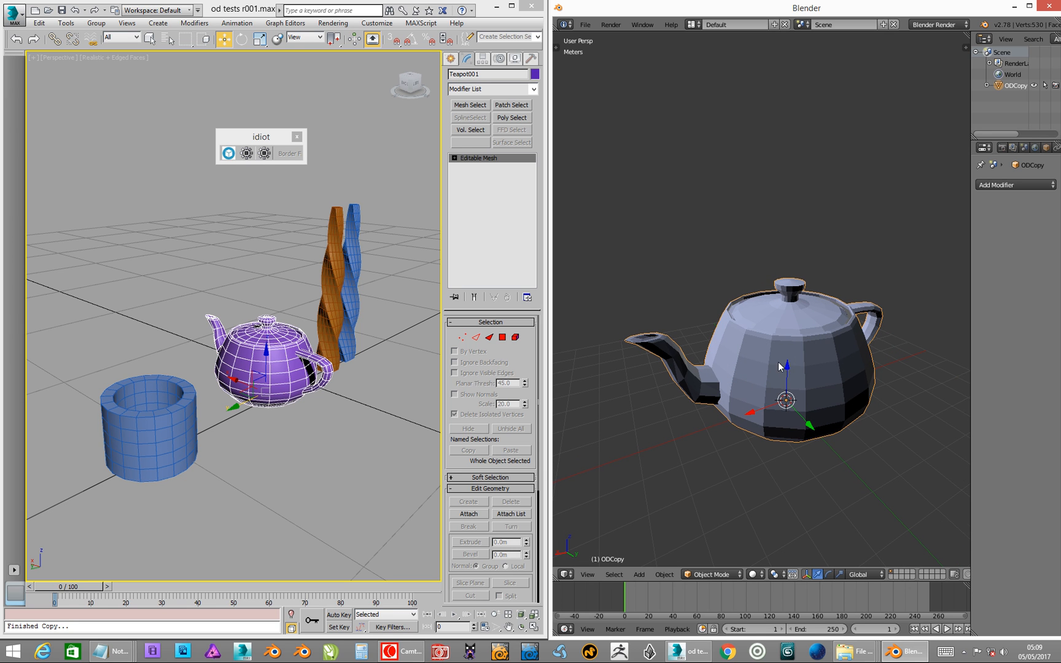
pyautogui.moveTo(788, 359)
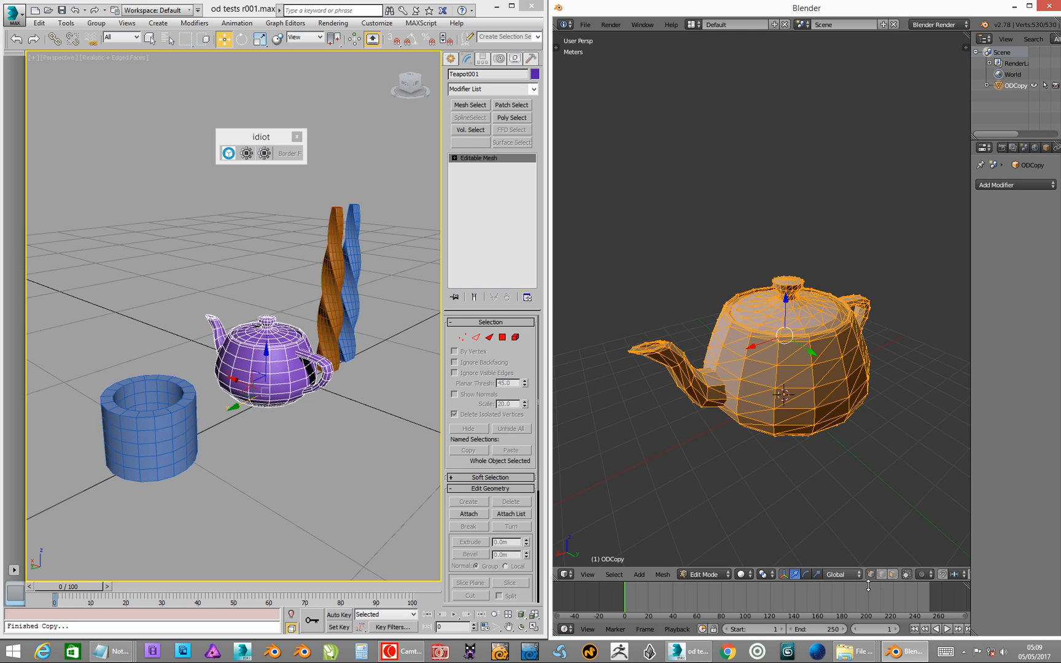
pyautogui.moveTo(894, 574)
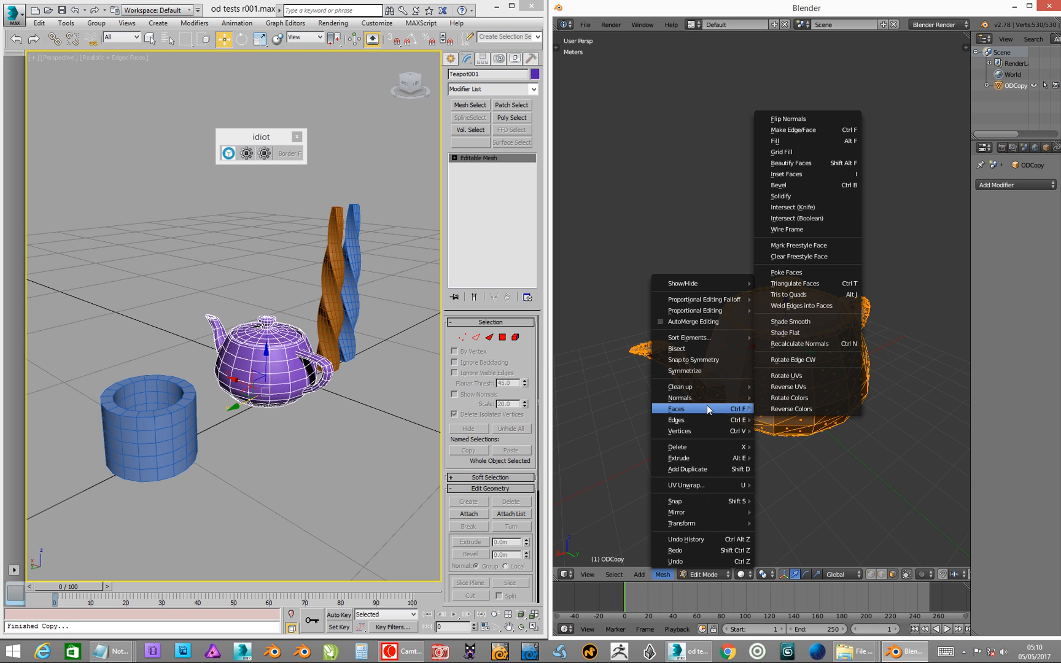
pyautogui.moveTo(787, 295)
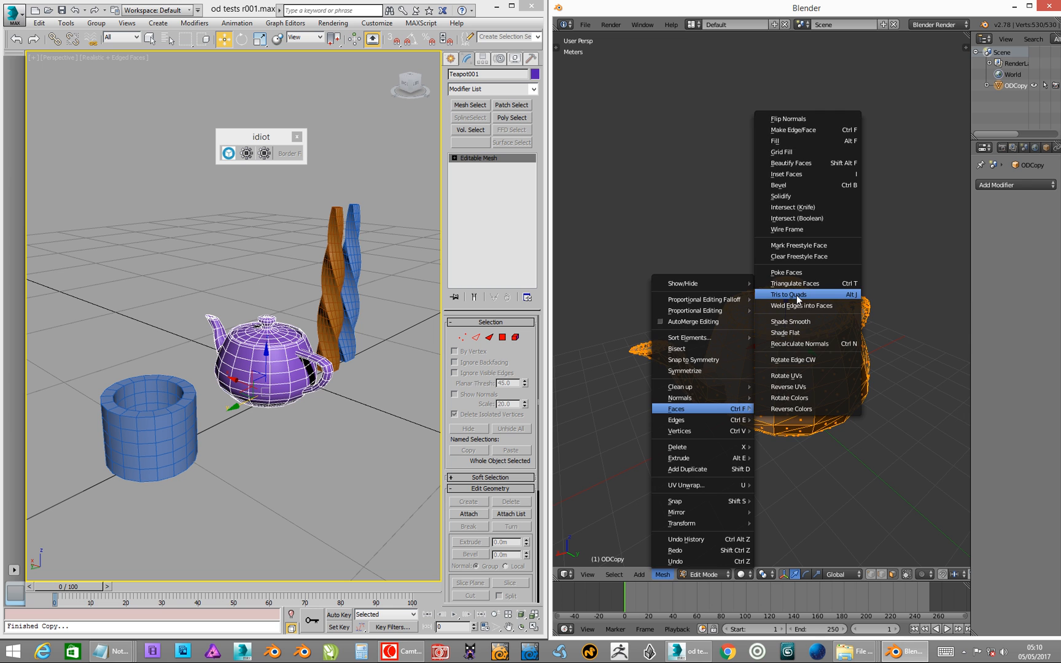
# Merge the teapot's triangle faces into quads with Tris to Quads.
pyautogui.click(789, 294)
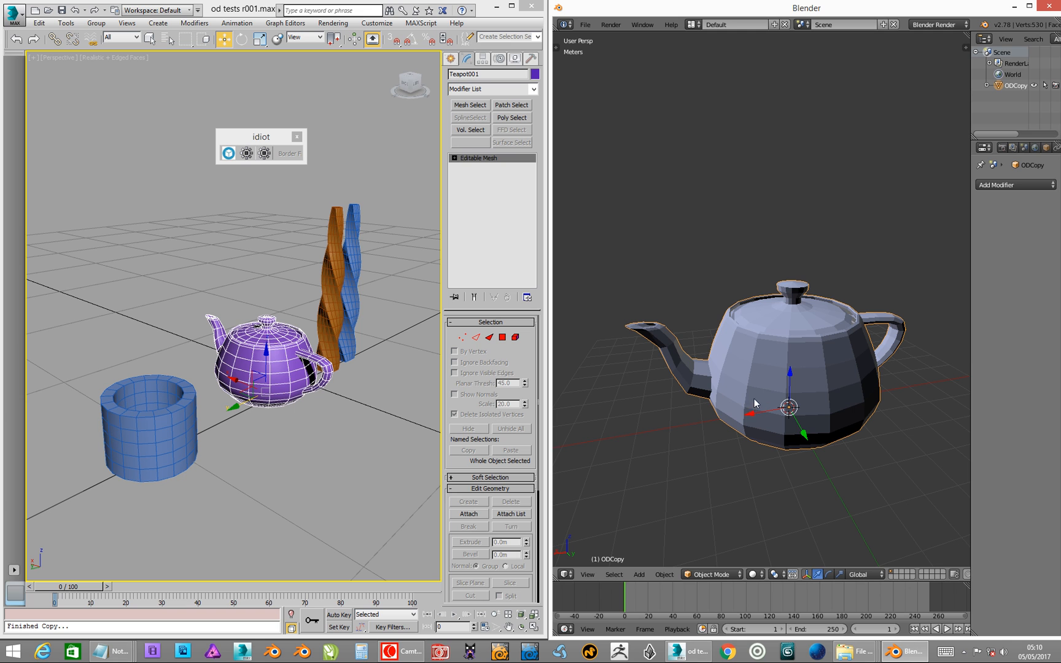
pyautogui.moveTo(815, 371)
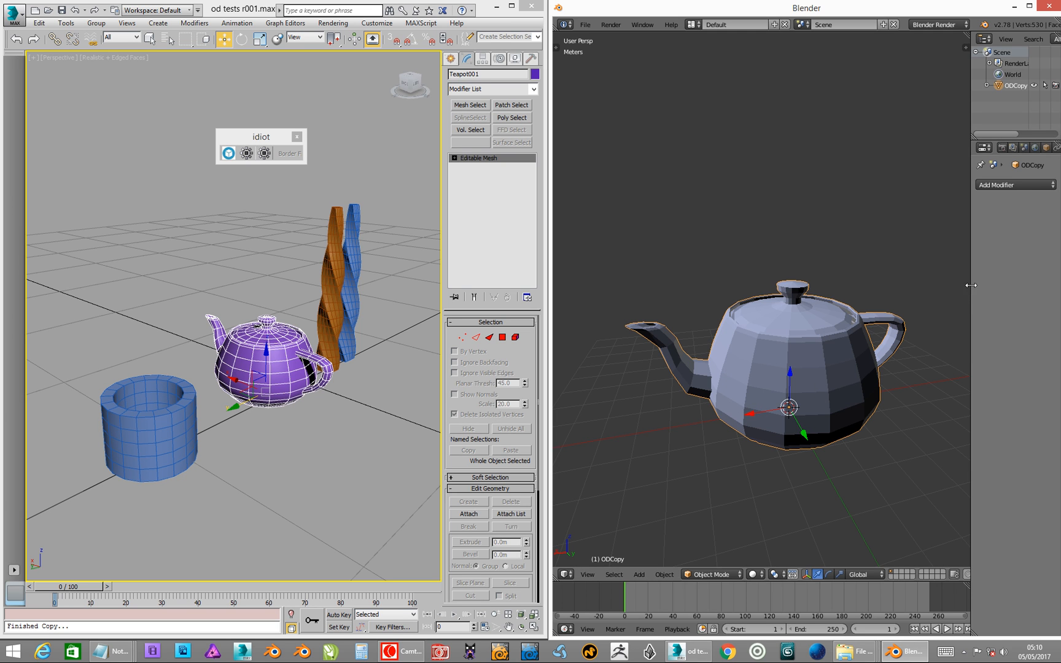
# Add a Simple Deform taper with Factor about -0.475 so the lid narrows, and apply it.
pyautogui.moveTo(972, 285); pyautogui.dragTo(855, 302)
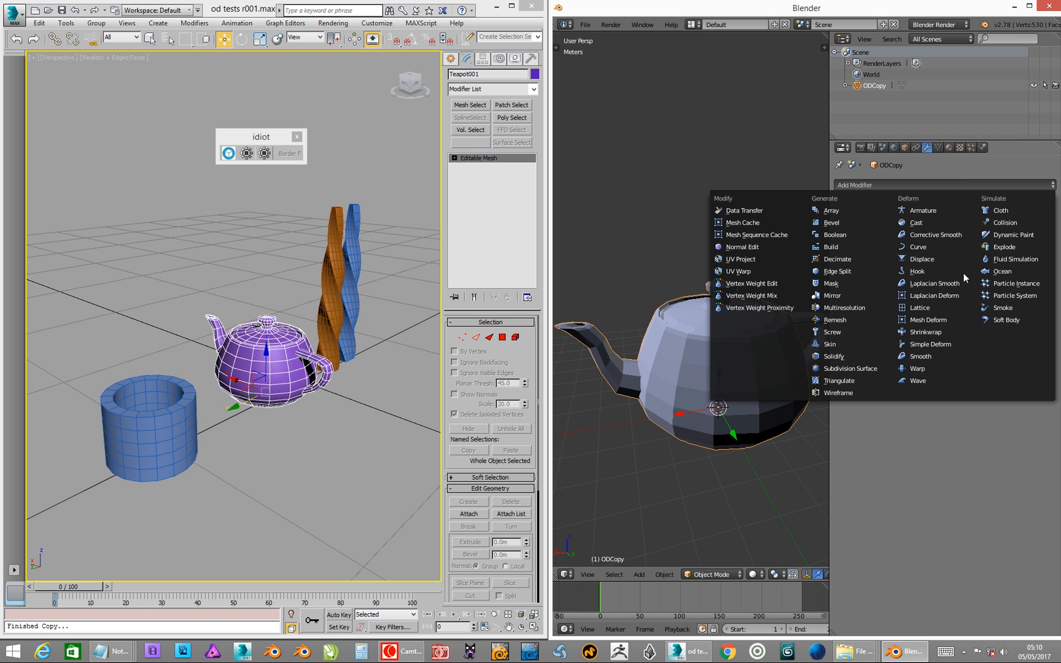
pyautogui.click(928, 344)
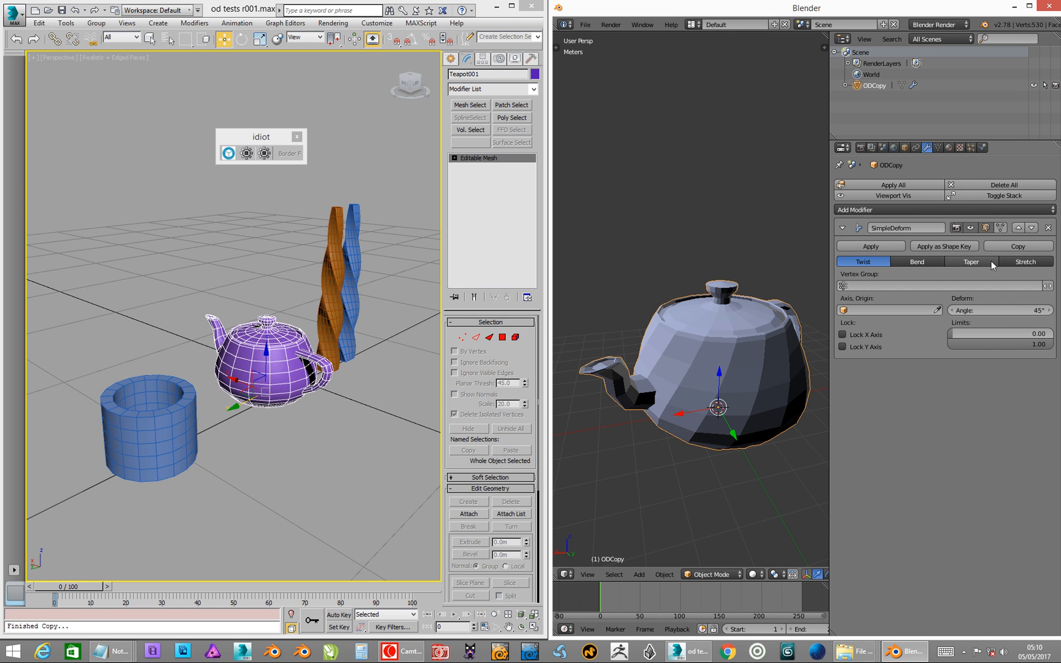
pyautogui.click(971, 261)
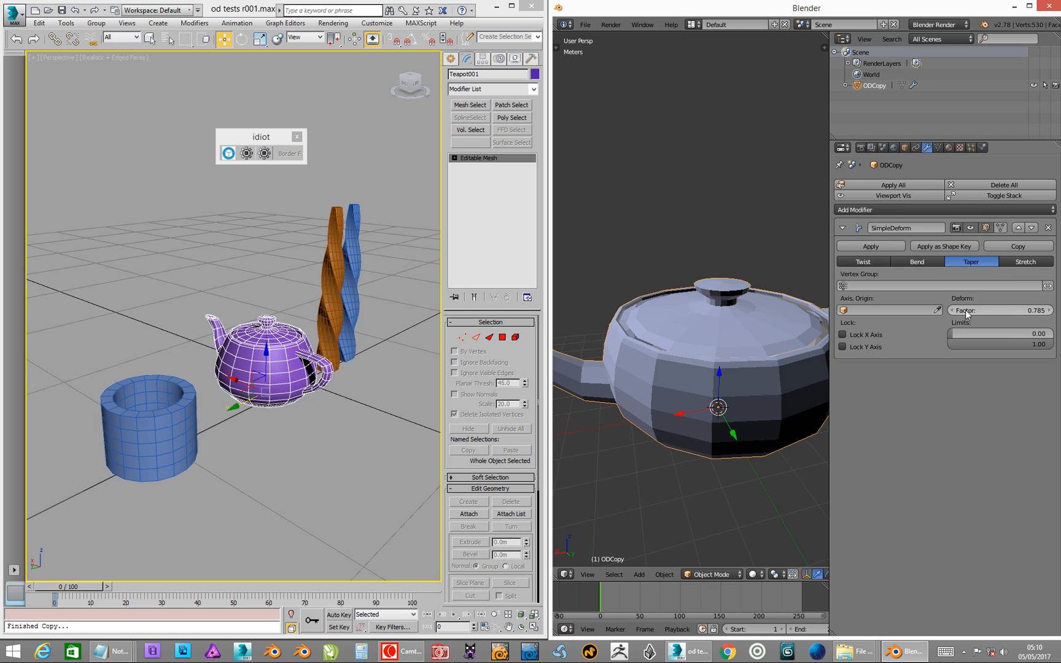
pyautogui.moveTo(1001, 310); pyautogui.dragTo(961, 310)
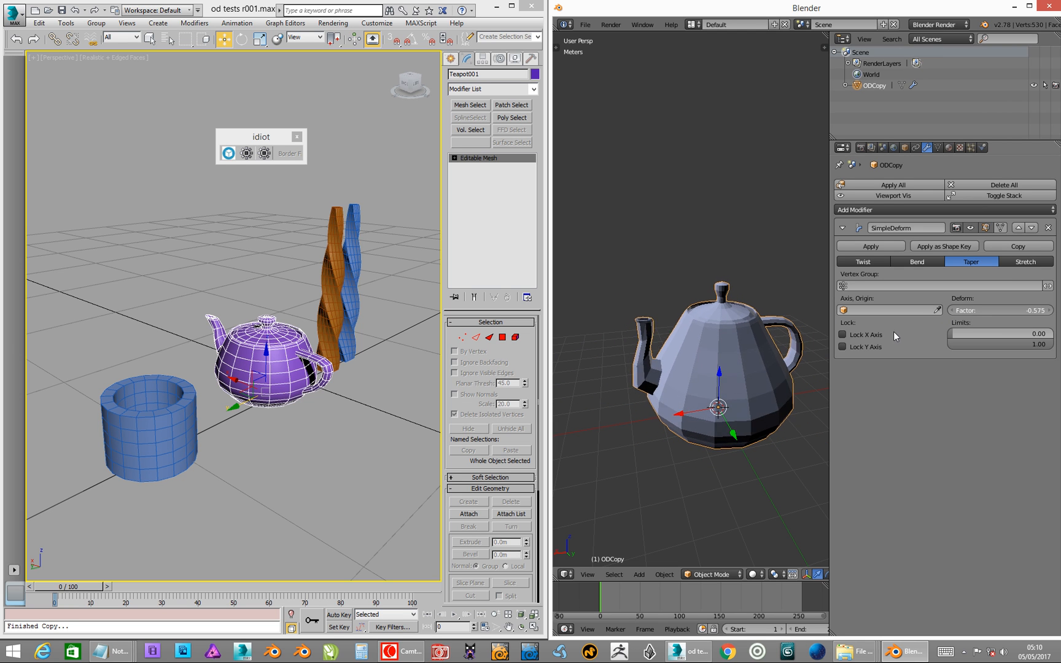
pyautogui.moveTo(1001, 310); pyautogui.dragTo(1008, 310)
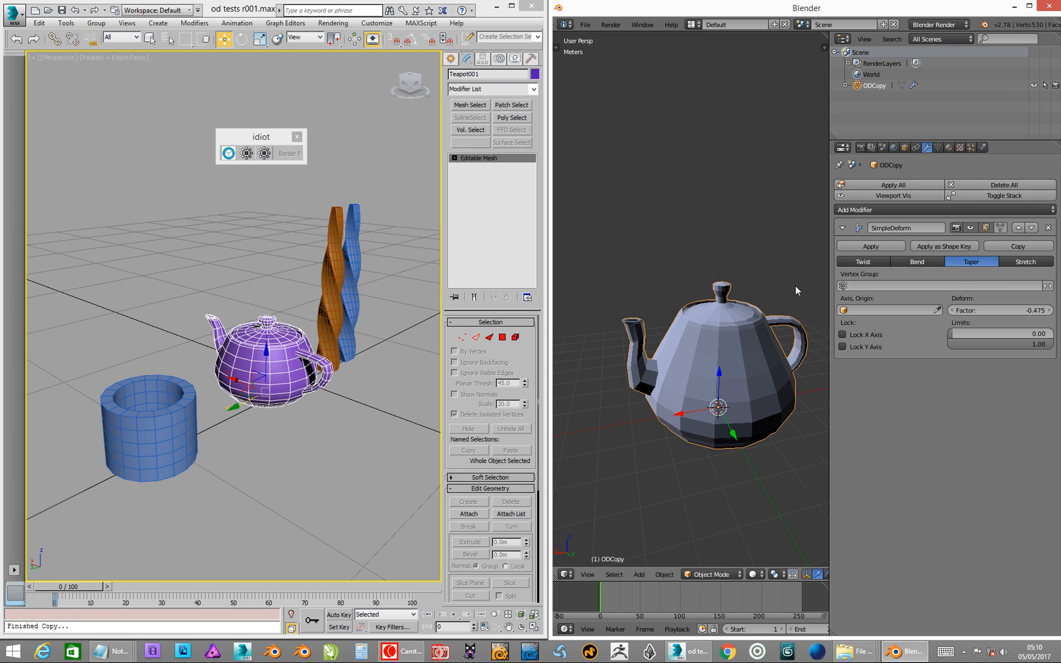
pyautogui.moveTo(643, 350)
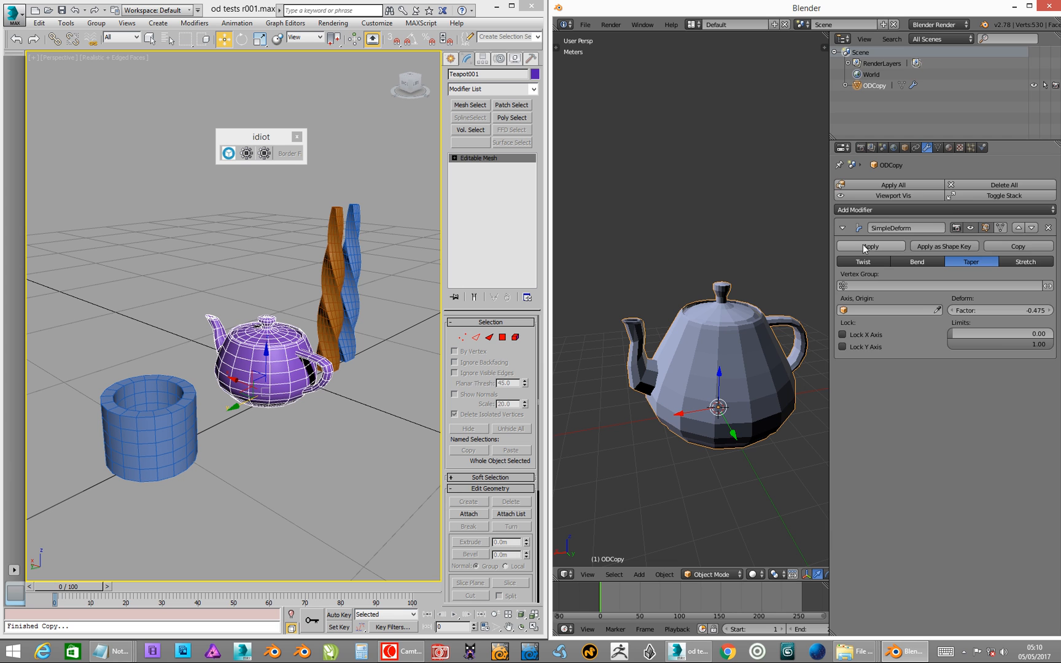
pyautogui.click(870, 246)
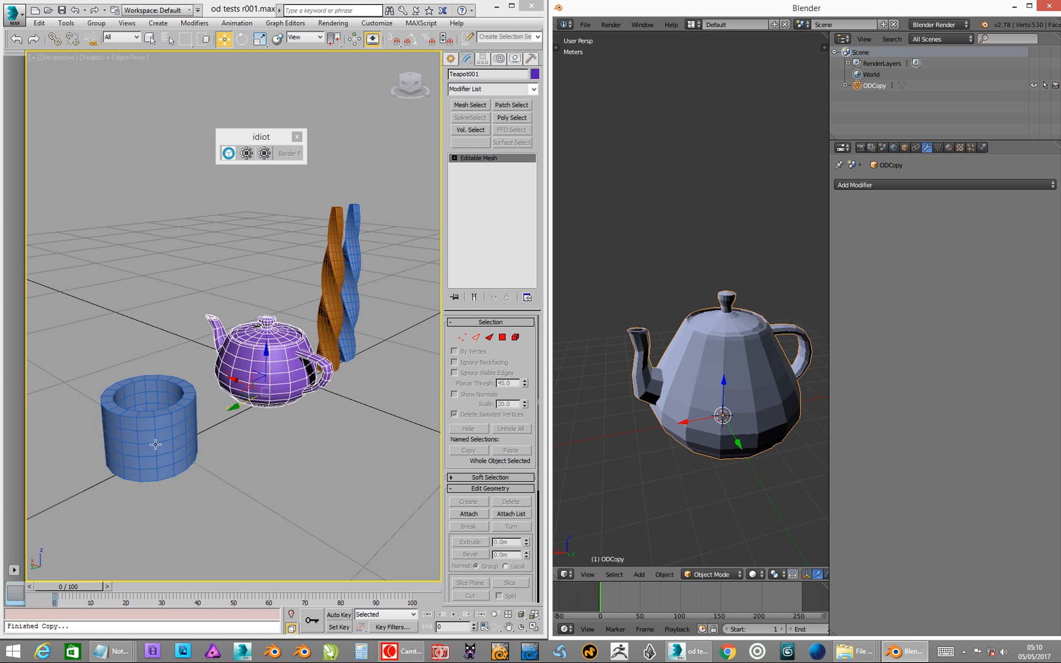
pyautogui.moveTo(264, 365); pyautogui.dragTo(383, 322)
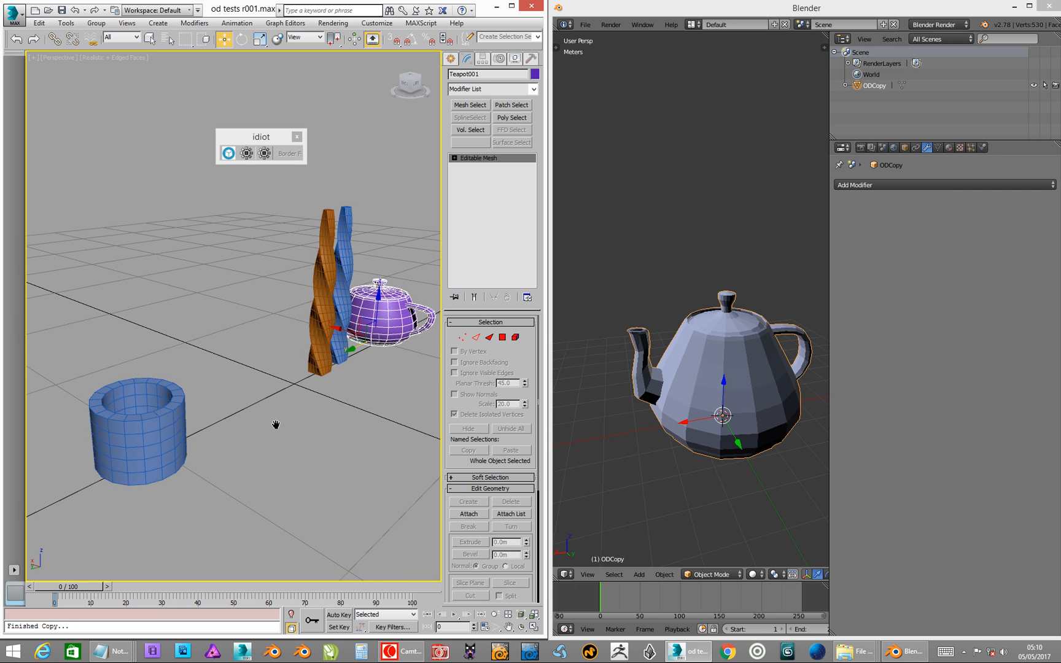
pyautogui.moveTo(719, 353)
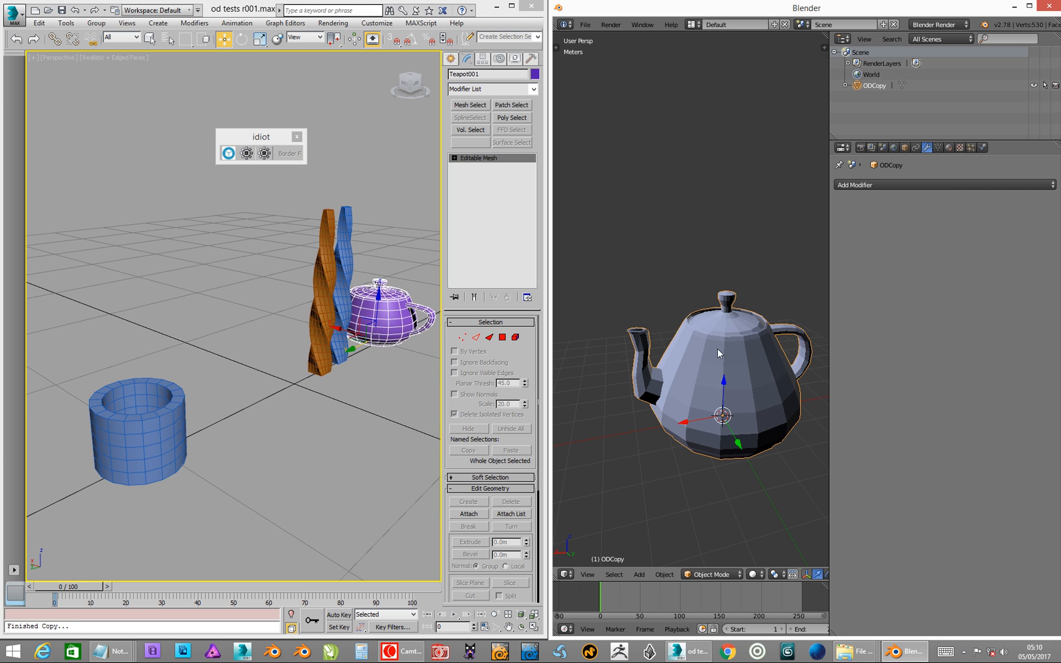
pyautogui.moveTo(730, 360)
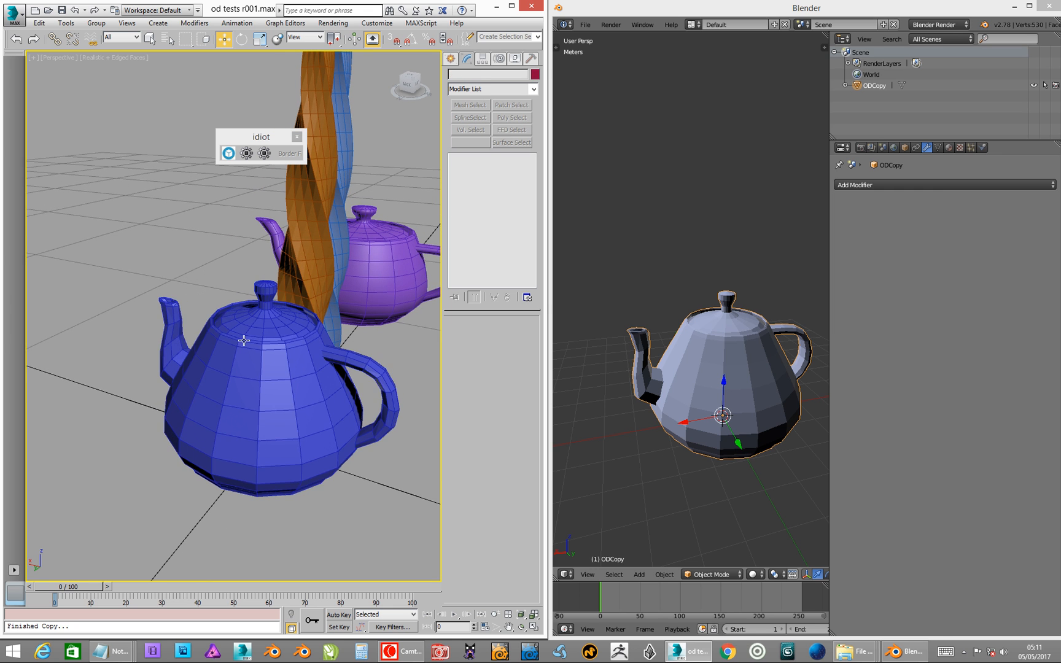
# Convert the pasted tapered teapot Mesh002 to Editable Poly.
pyautogui.rightClick(244, 340)
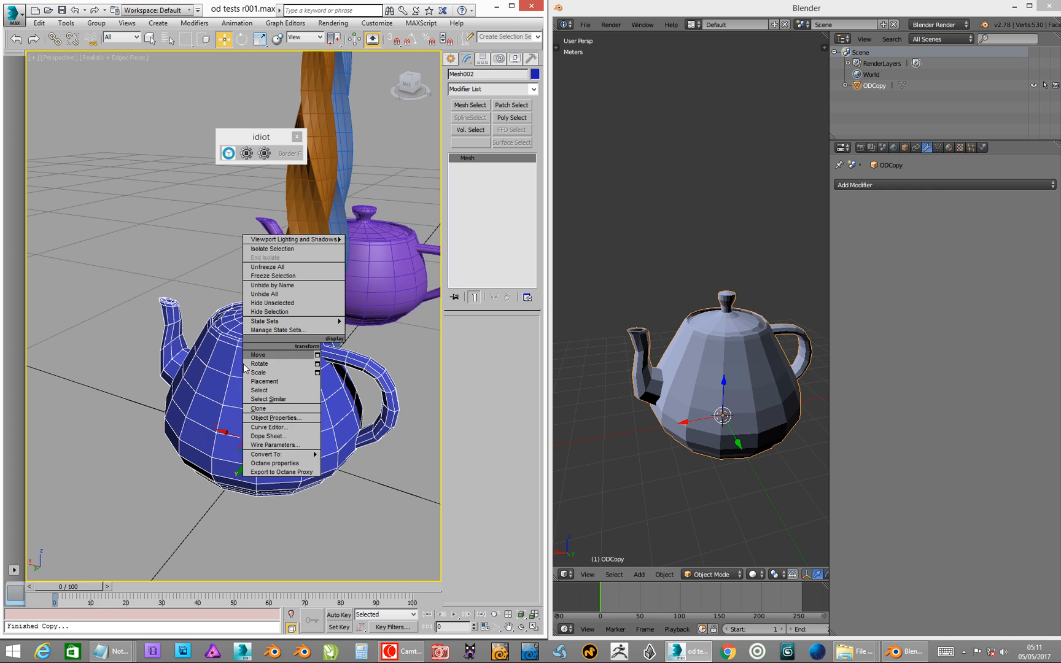
pyautogui.moveTo(277, 454)
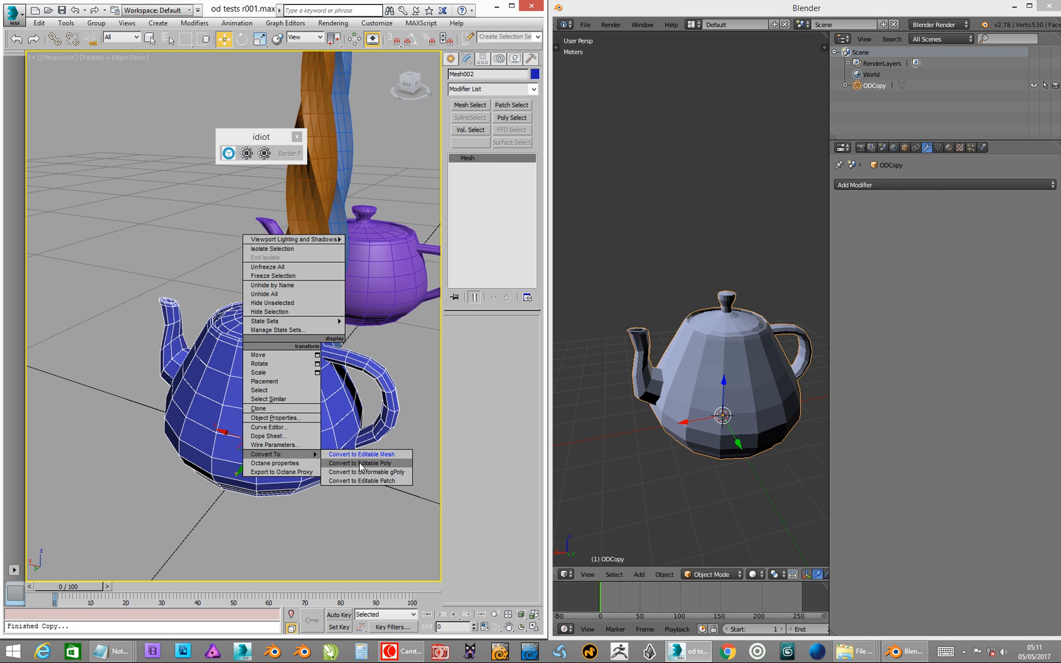
pyautogui.click(360, 463)
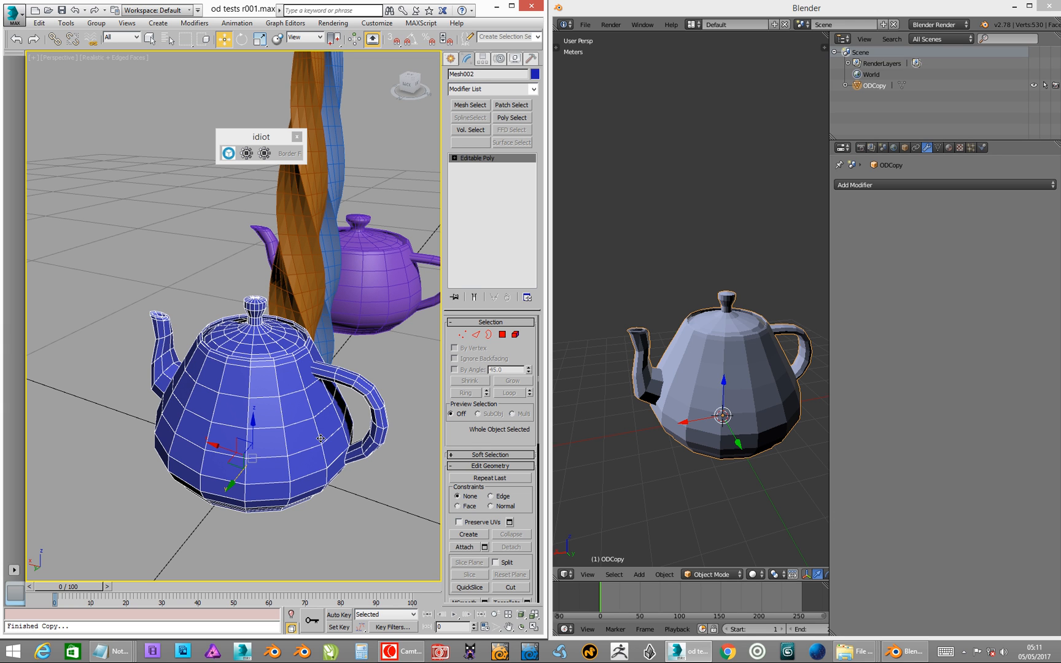
pyautogui.moveTo(544, 348)
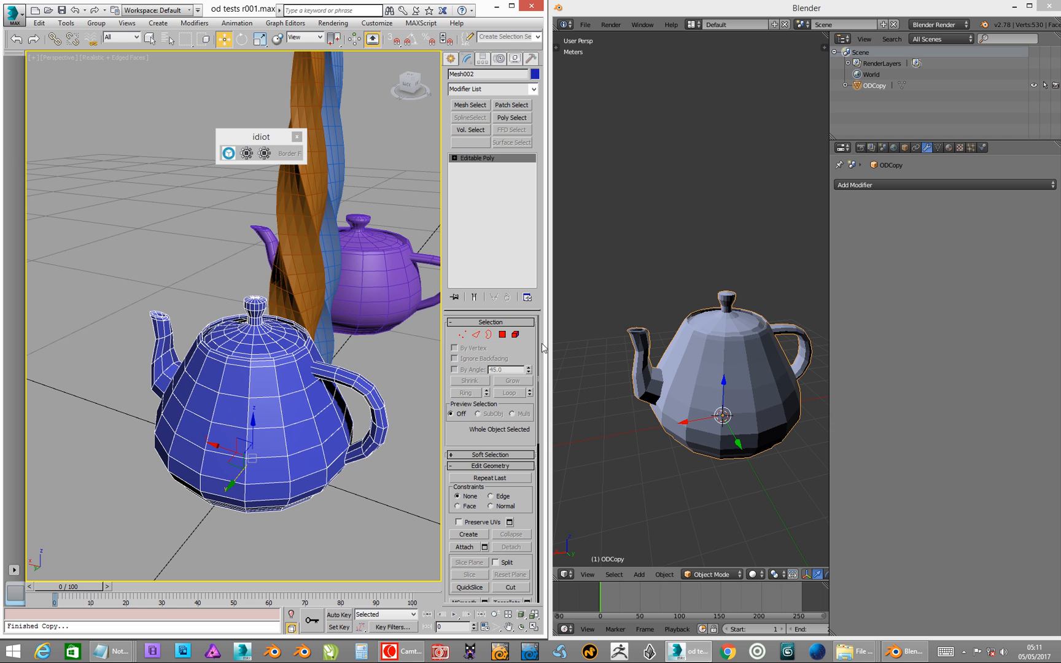